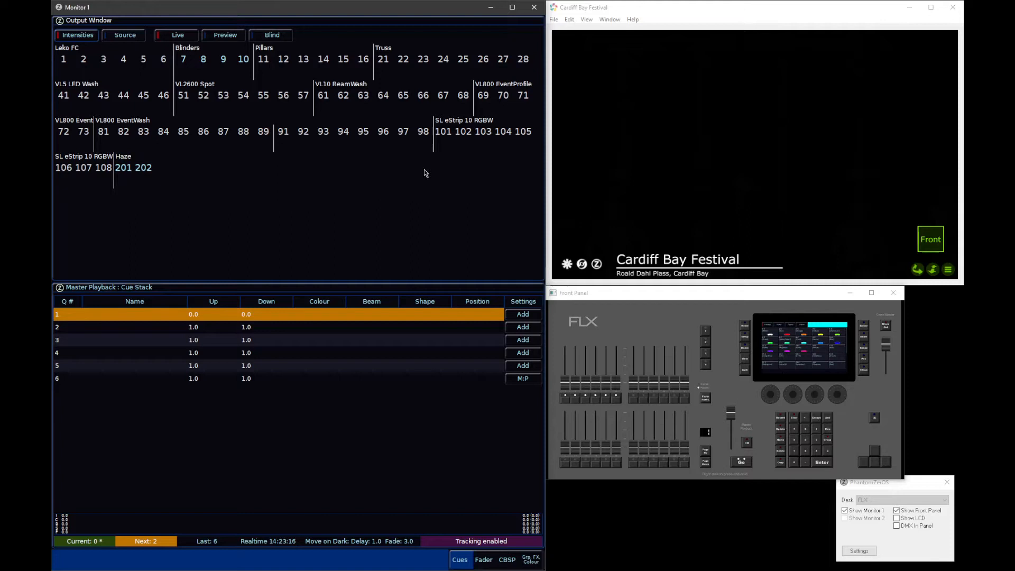
{"action": "mouse_move", "coordinate": [414, 238]}
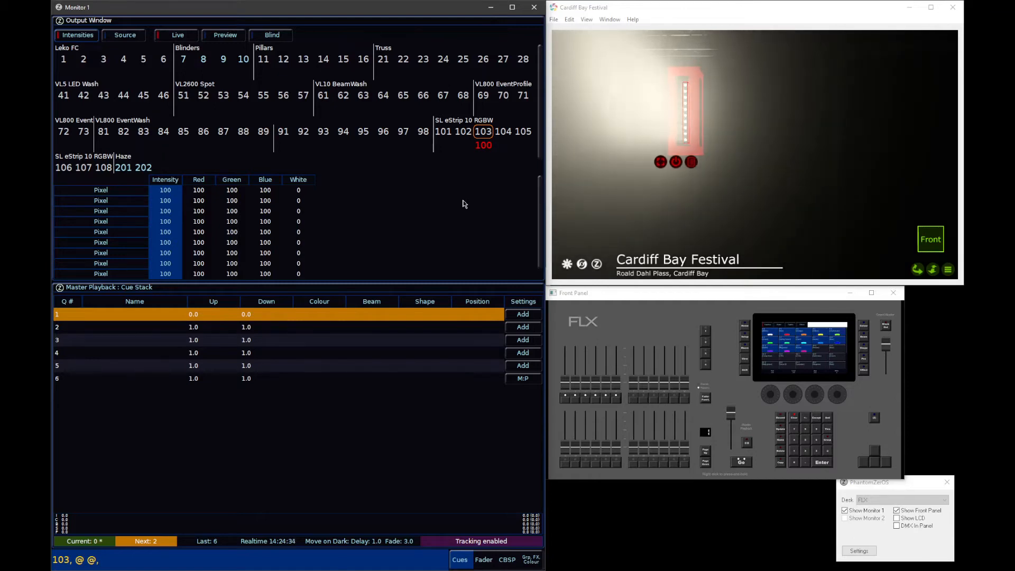
{"action": "mouse_move", "coordinate": [485, 393]}
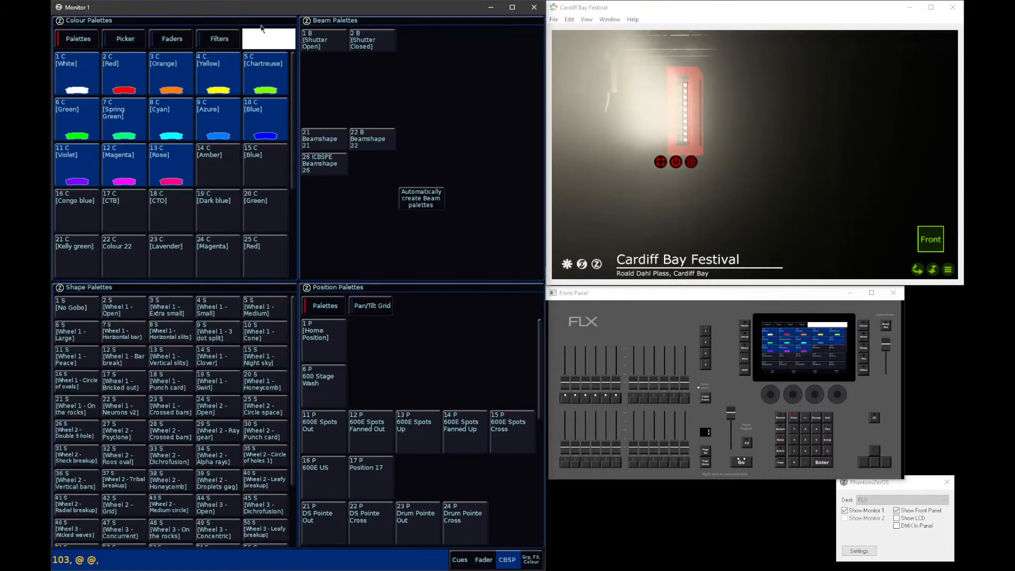
Step: Colour fixture 103 red, then return to the faders with only cell 5 at full
{"action": "left_click", "coordinate": [123, 73]}
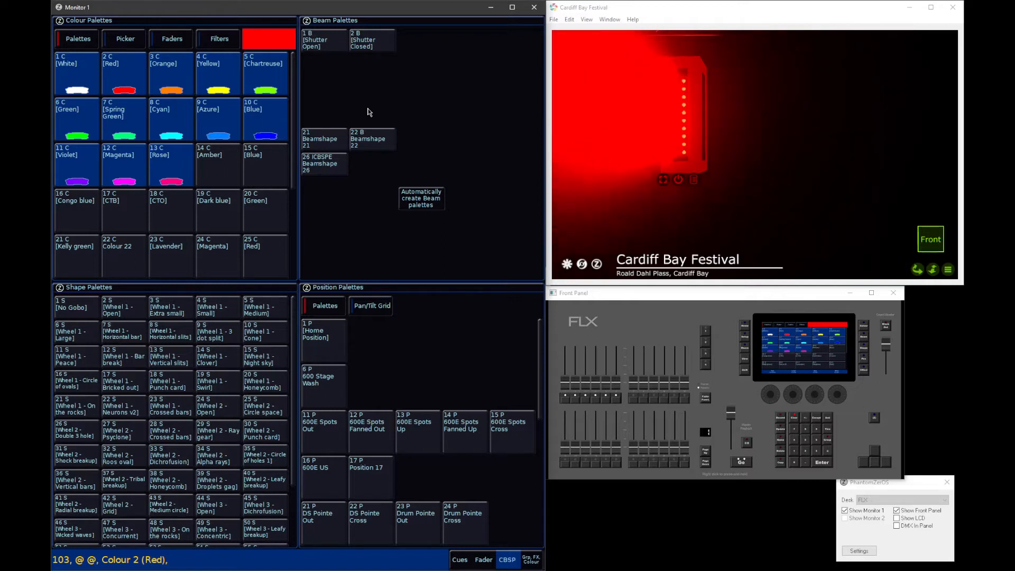
{"action": "left_click", "coordinate": [483, 559]}
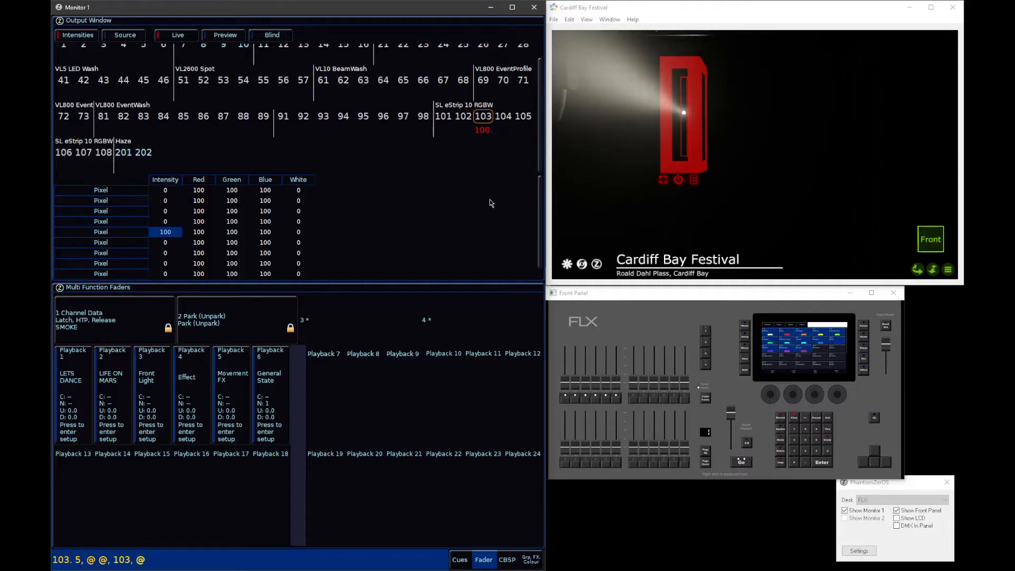
Step: Set fixture 103's cells to 50, cell 1 to 25 and cell 3 to 75
{"action": "type", "text": "50, . 1, @ 25, . 3, And 75,"}
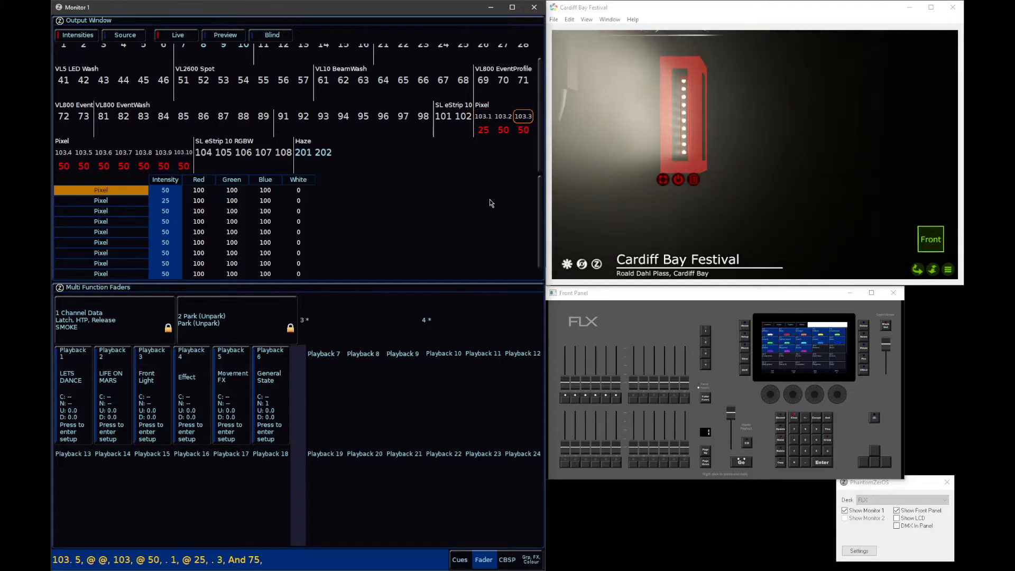
{"action": "type", "text": "@75"}
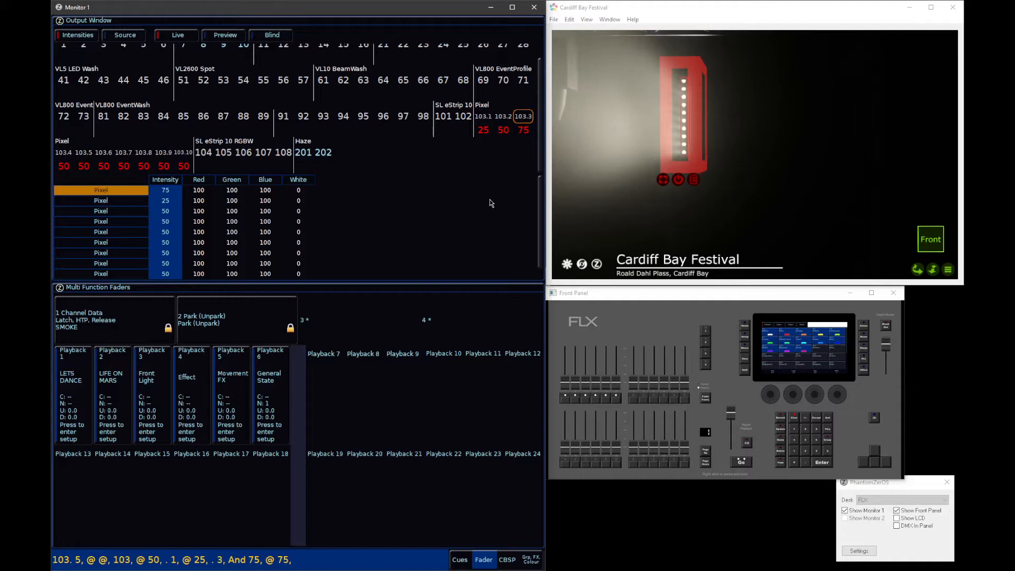
Step: Clear the strip's programmed levels so the visualiser goes dark
{"action": "key", "text": "Enter"}
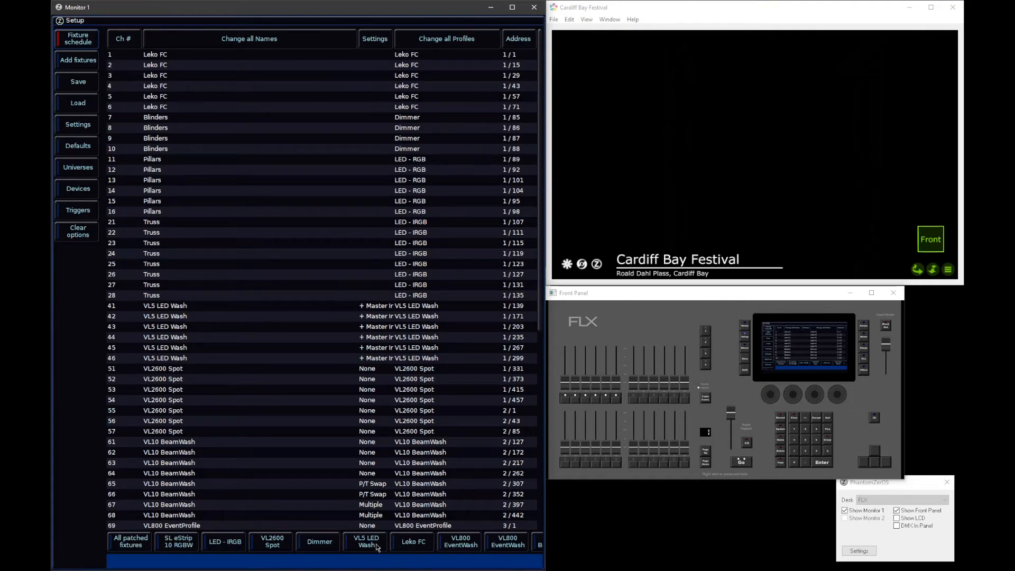
Step: Filter the schedule to SL eStrip 10 RGBW fixtures and choose master intensities only
{"action": "left_click", "coordinate": [177, 541]}
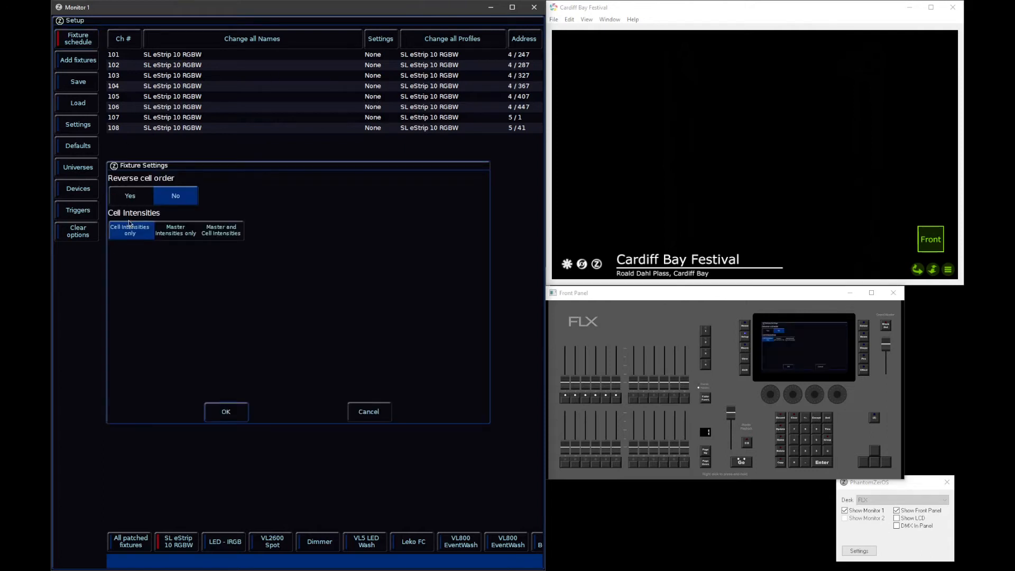
{"action": "mouse_move", "coordinate": [176, 232]}
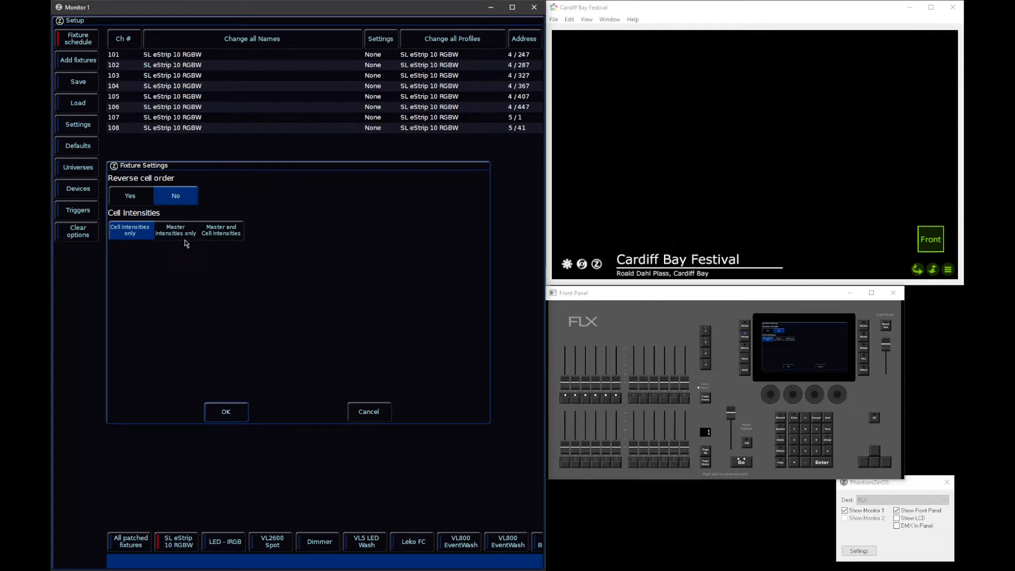
{"action": "left_click", "coordinate": [175, 229]}
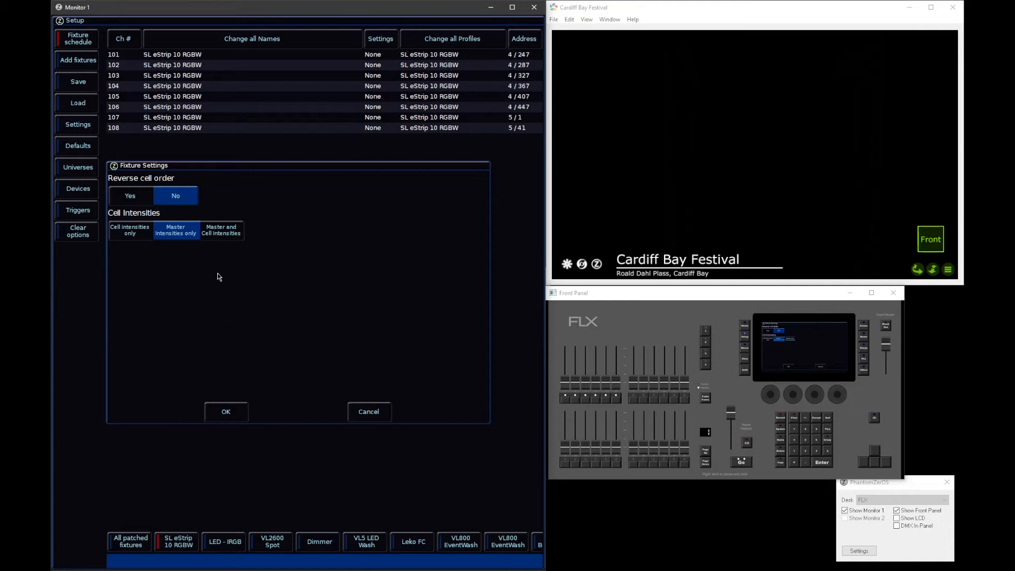
{"action": "left_click", "coordinate": [221, 229]}
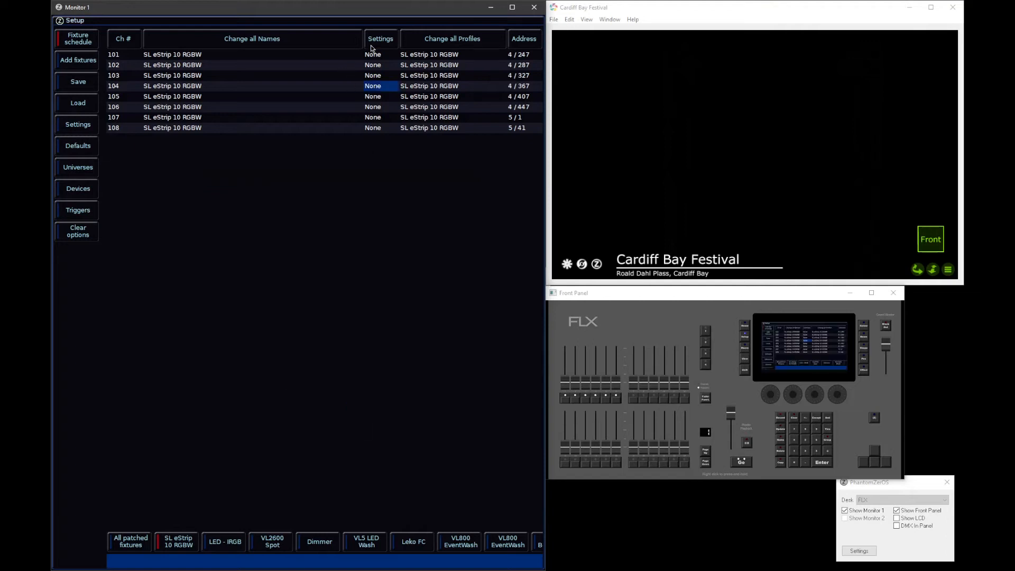
Step: Apply master intensities only to every strip and re-filter to the SL eStrip fixtures
{"action": "left_click", "coordinate": [380, 38]}
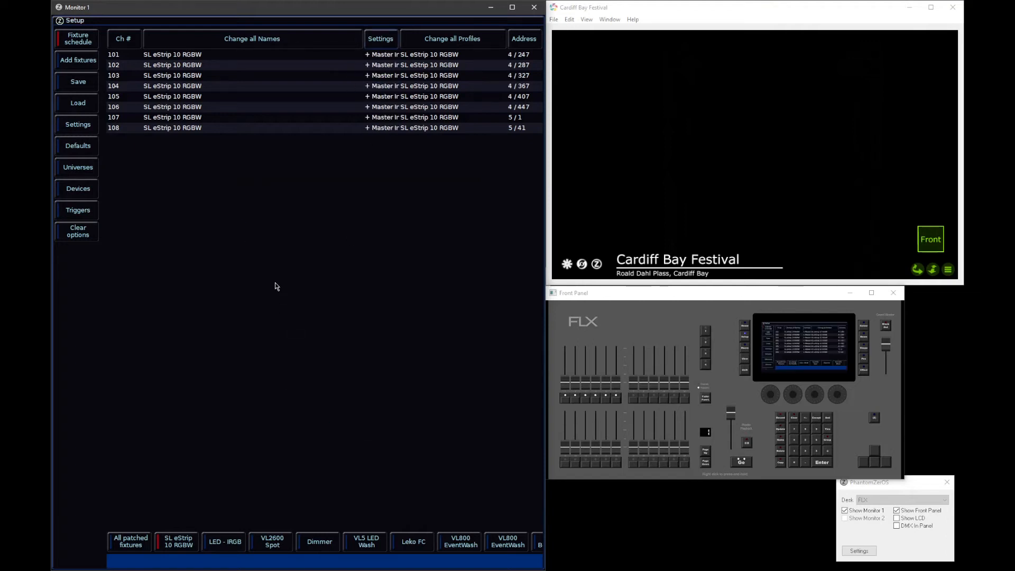
{"action": "left_click", "coordinate": [77, 81]}
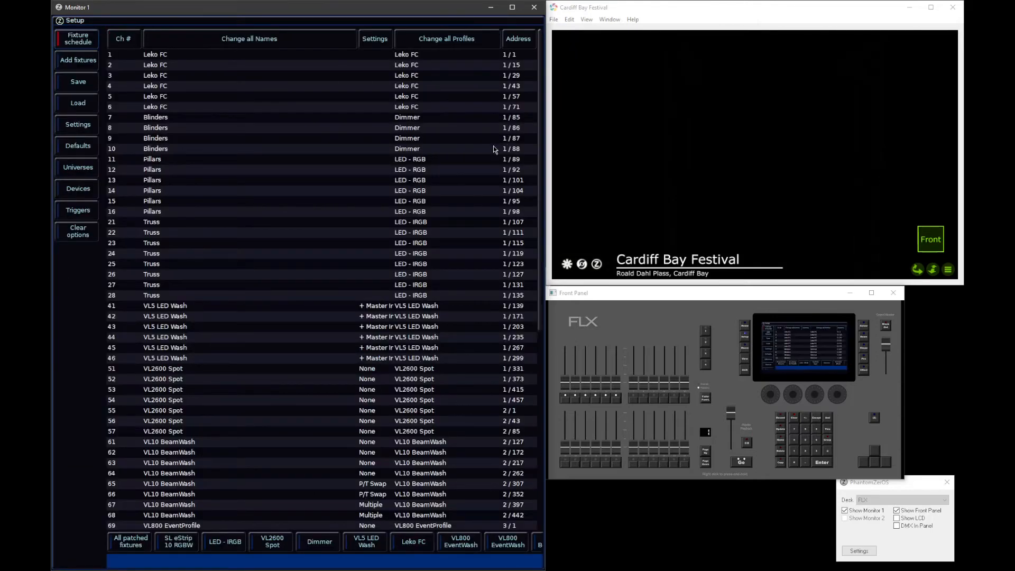
{"action": "left_click", "coordinate": [177, 541]}
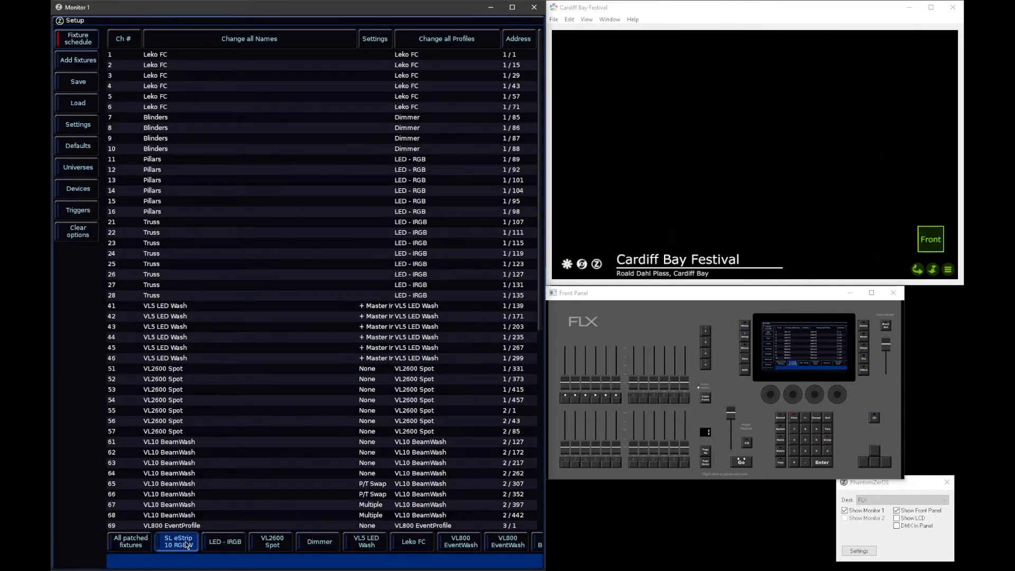
{"action": "left_click", "coordinate": [177, 541]}
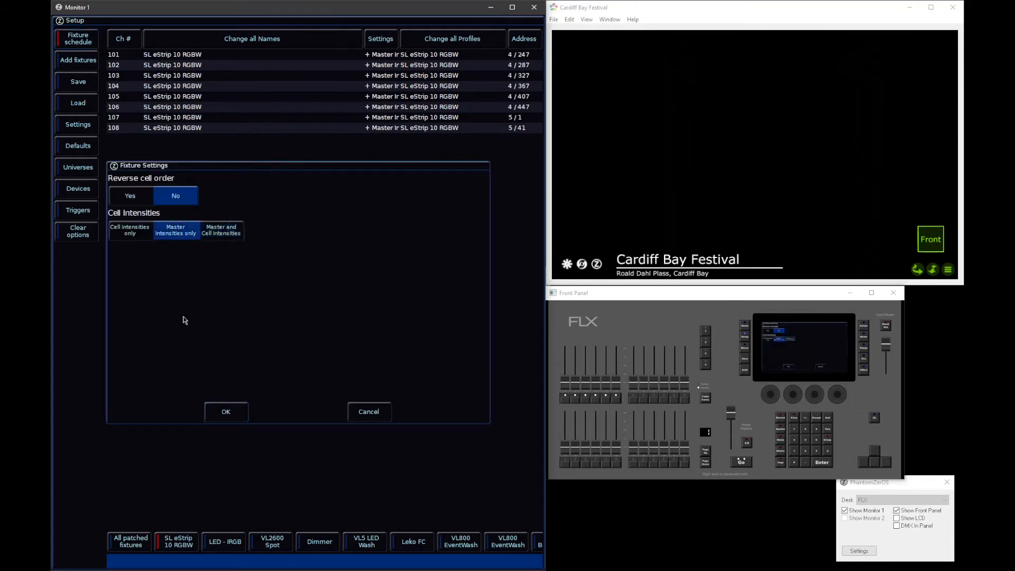
Step: Keep master intensities only for the eStrips and confirm
{"action": "left_click", "coordinate": [77, 81]}
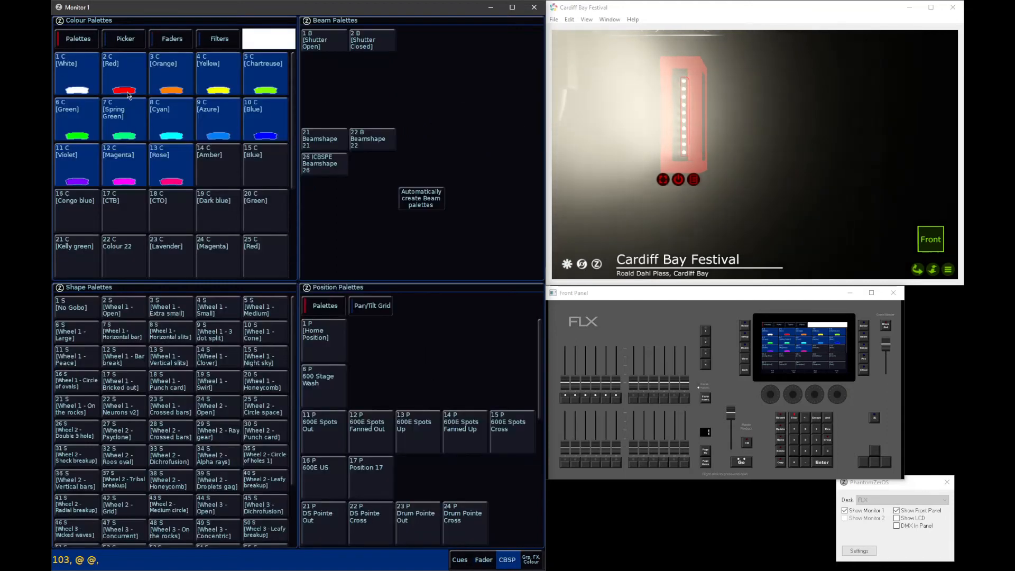
Step: Colour fixture 103 red, then pick a green-cyan tint from the colour picker
{"action": "left_click", "coordinate": [264, 120]}
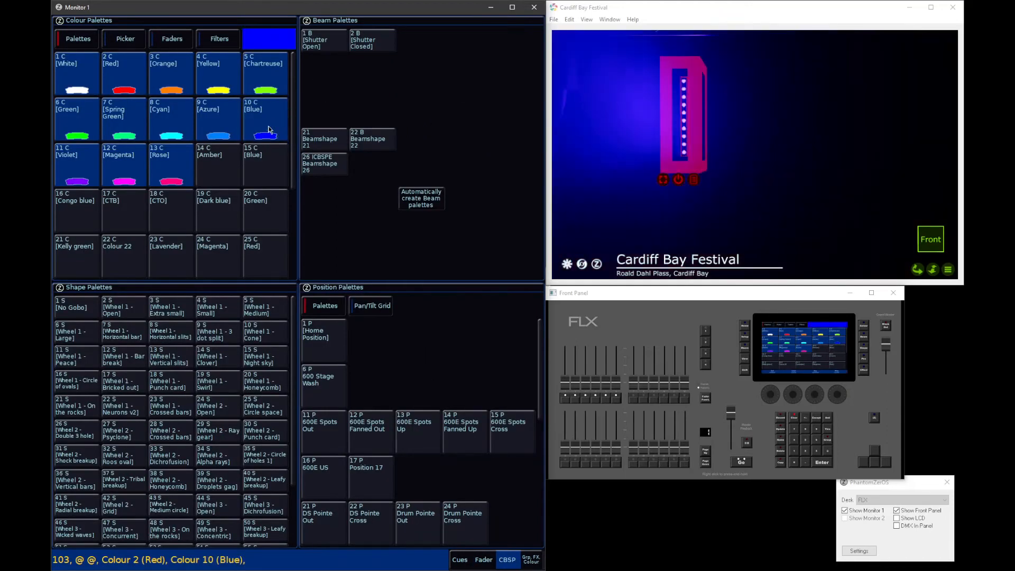
{"action": "left_click", "coordinate": [124, 38]}
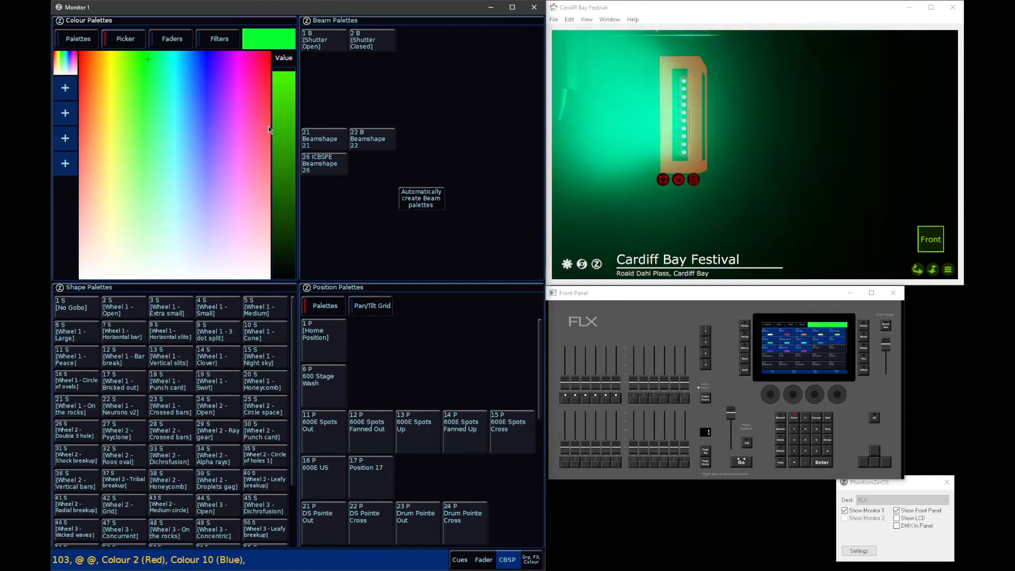
{"action": "left_click", "coordinate": [182, 88]}
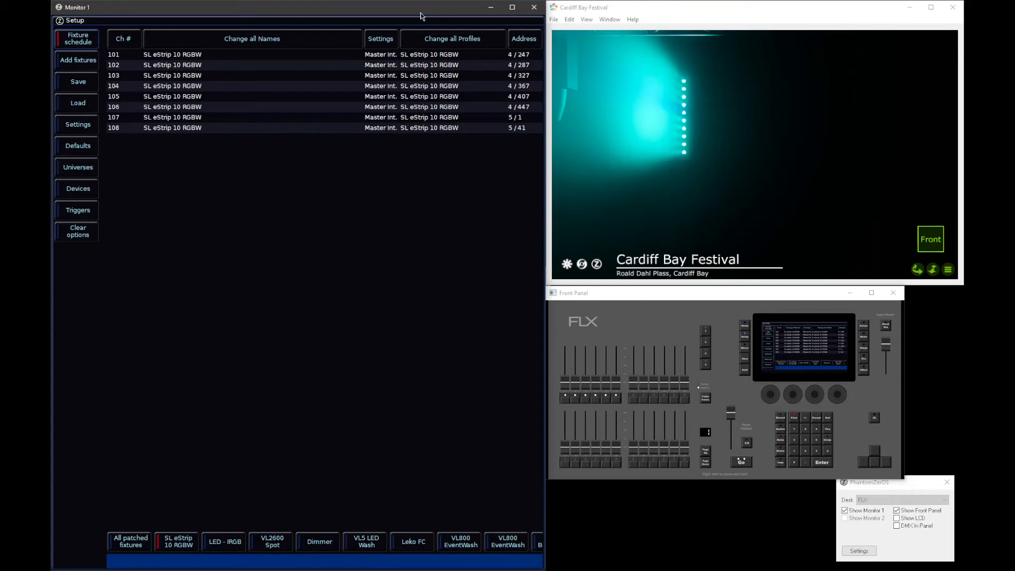
Step: Reopen the eStrip fixture settings, still on master intensities only
{"action": "left_click", "coordinate": [380, 38]}
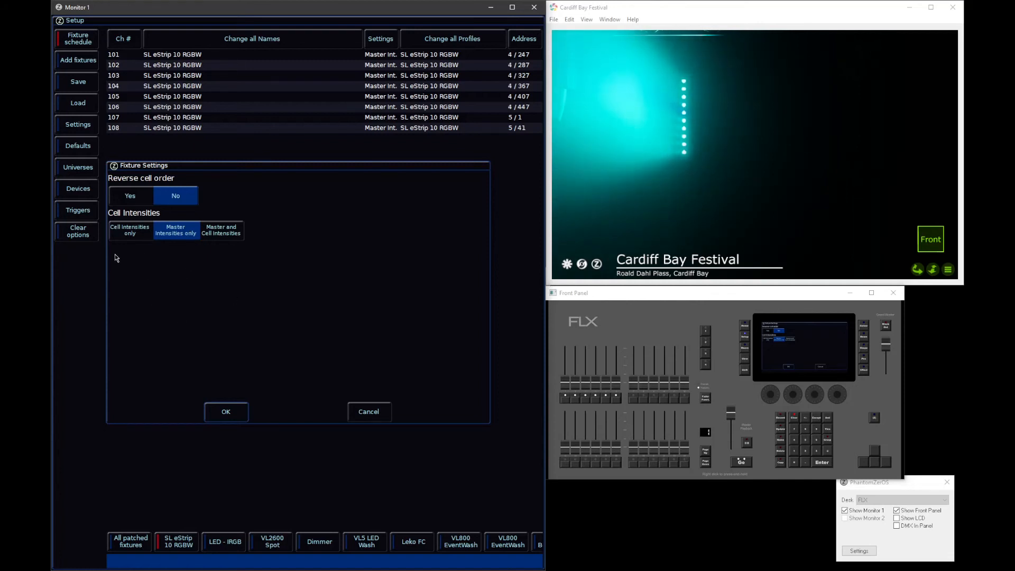
Step: Switch the eStrips to cell intensities only and confirm
{"action": "left_click", "coordinate": [129, 229]}
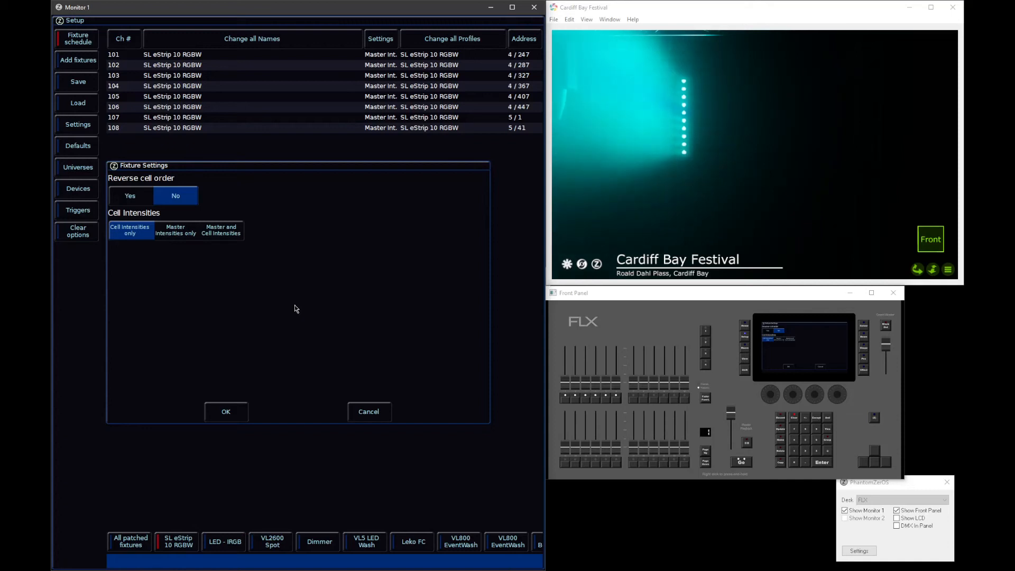
{"action": "left_click", "coordinate": [226, 411]}
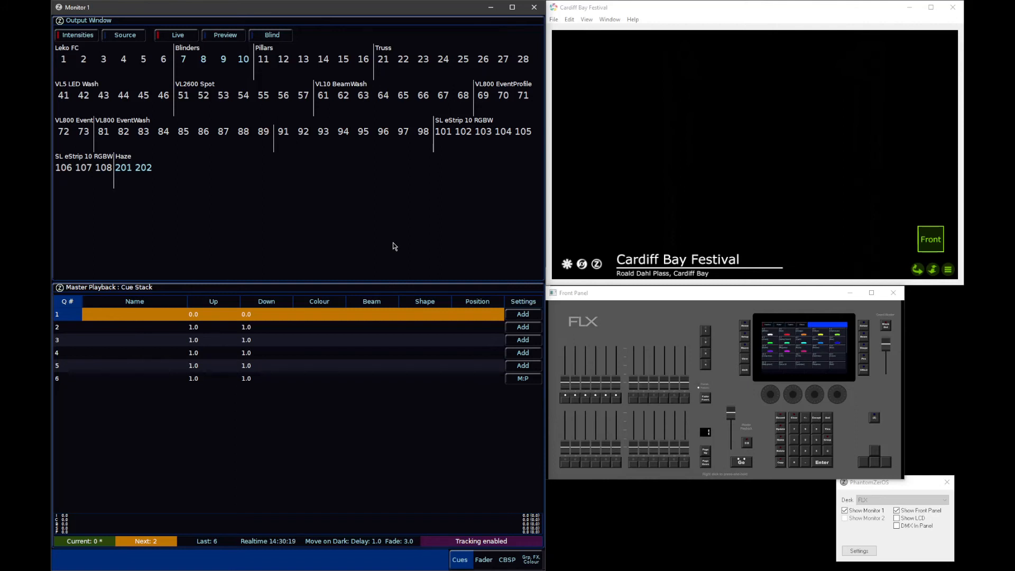
{"action": "mouse_move", "coordinate": [341, 166]}
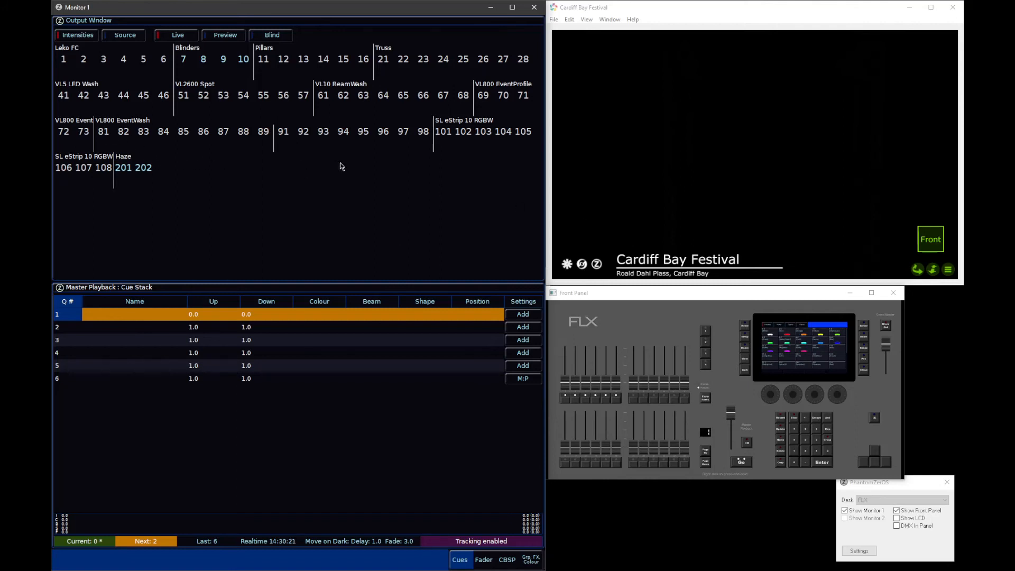
{"action": "left_click", "coordinate": [284, 131]}
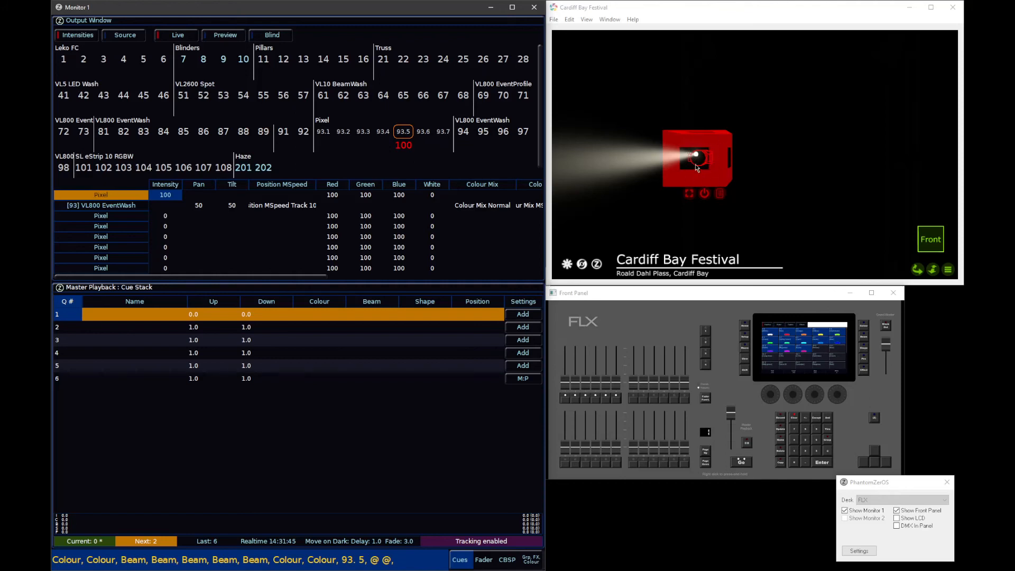
{"action": "mouse_move", "coordinate": [722, 162]}
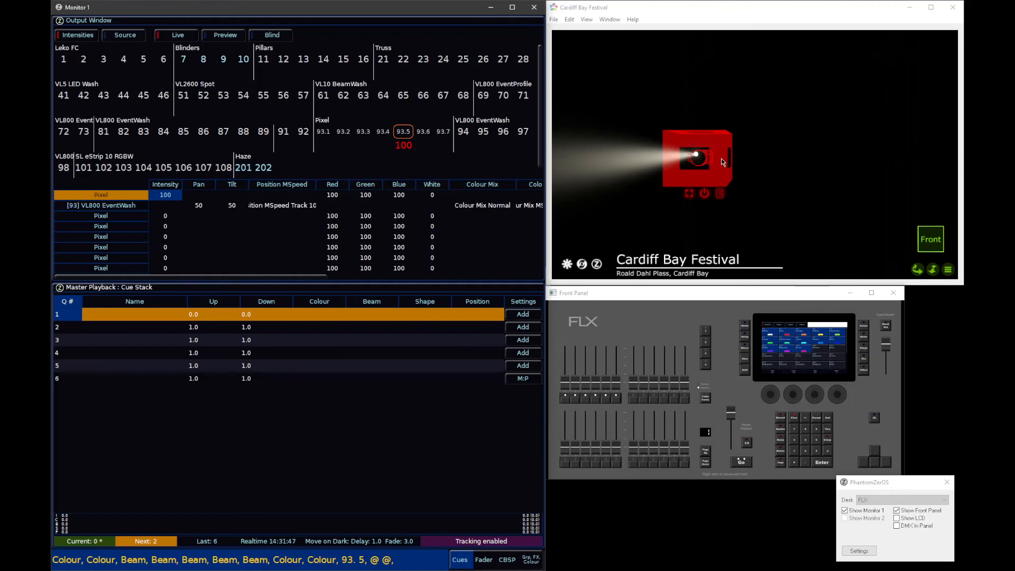